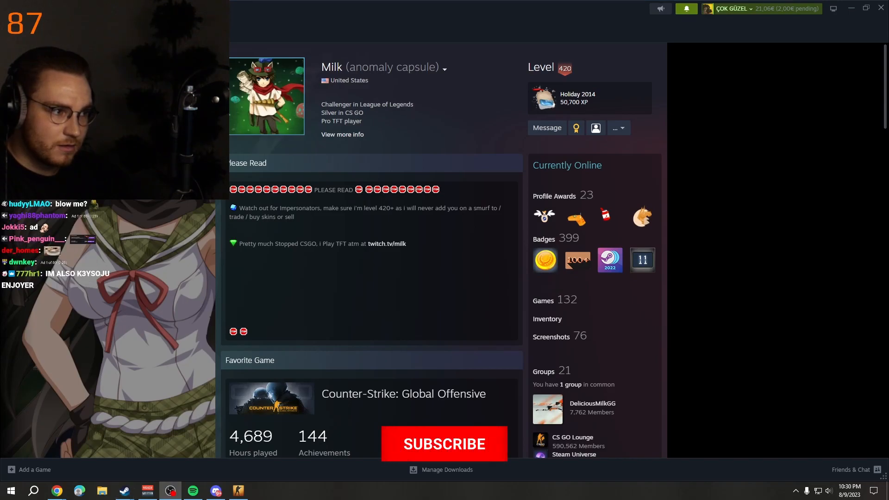
Expand the Milk profile's name history to list the aliases previously used.
click(444, 444)
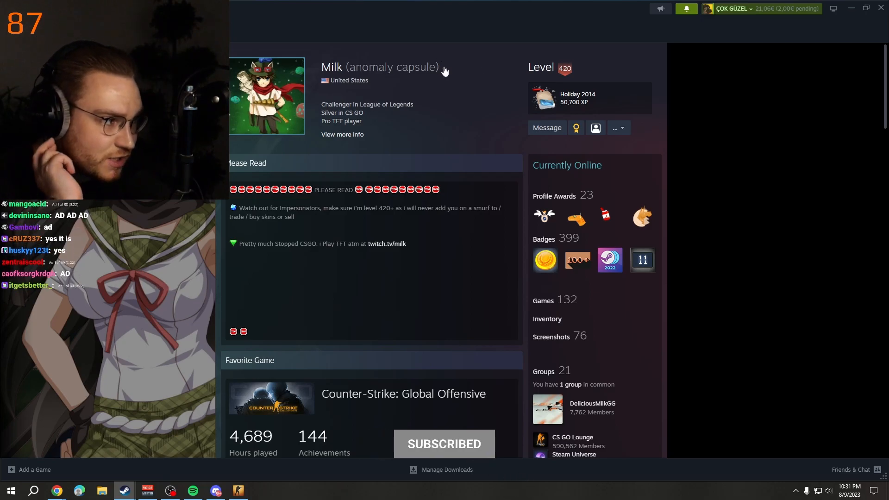
click(449, 69)
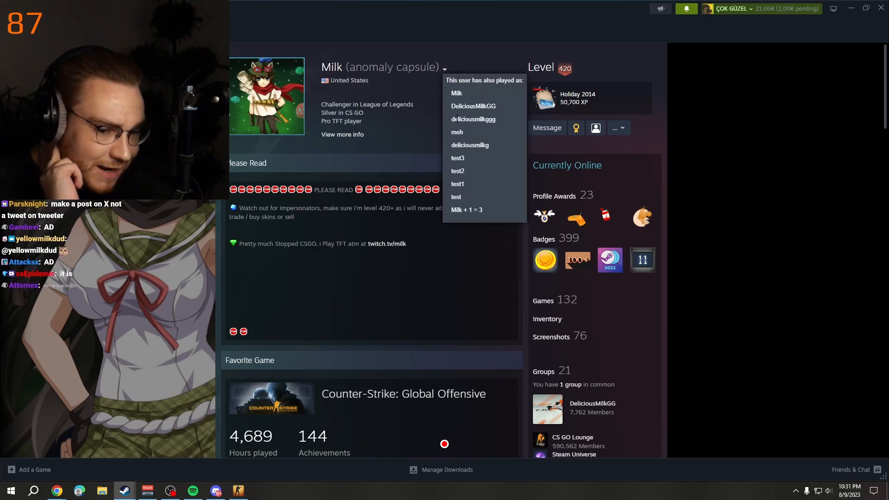
View the Milk profile on the Steam Community website in the web browser.
right_click(79, 274)
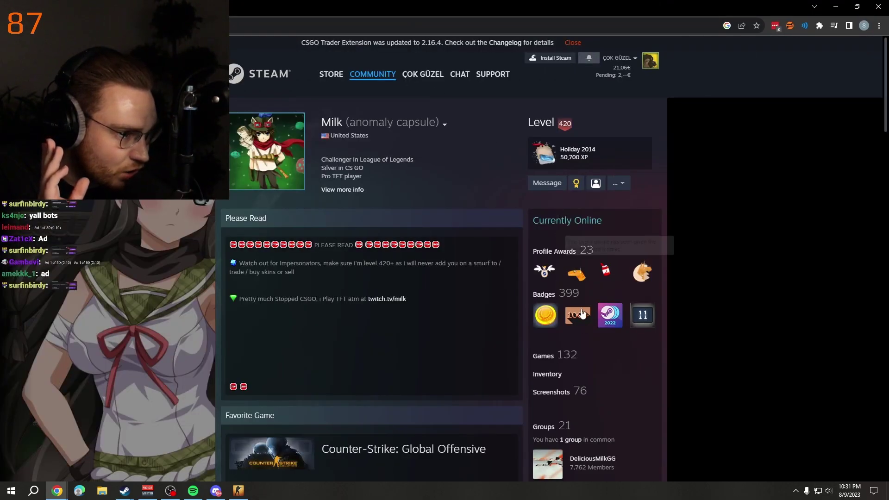
mouse_move(547, 376)
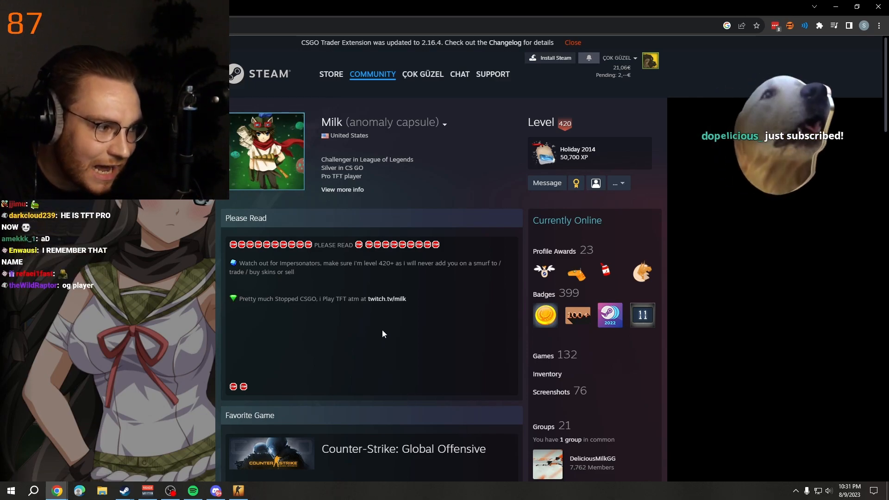
Go to Milk's Counter-Strike: Global Offensive item inventory from the profile's Inventory link.
scroll(down, 3)
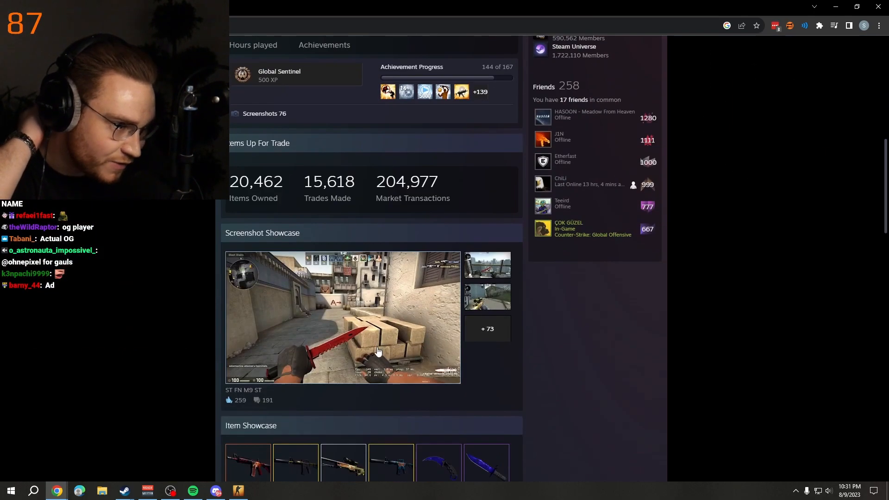
scroll(down, 3)
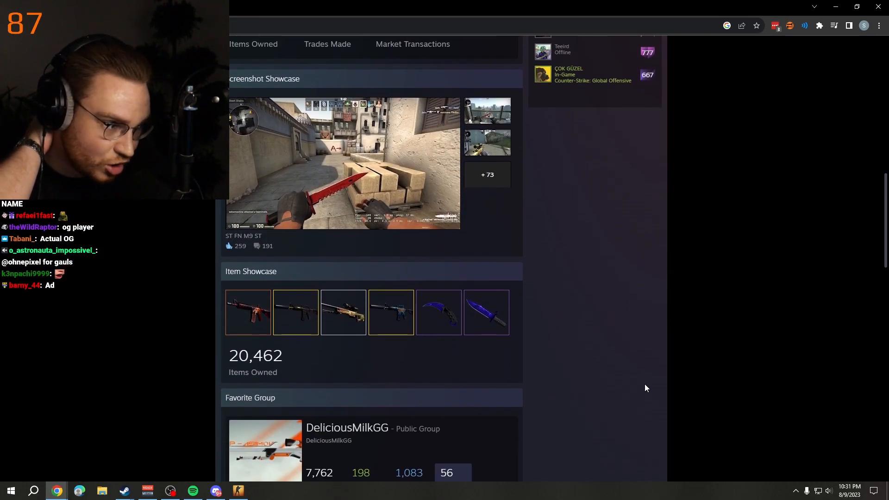
mouse_move(247, 236)
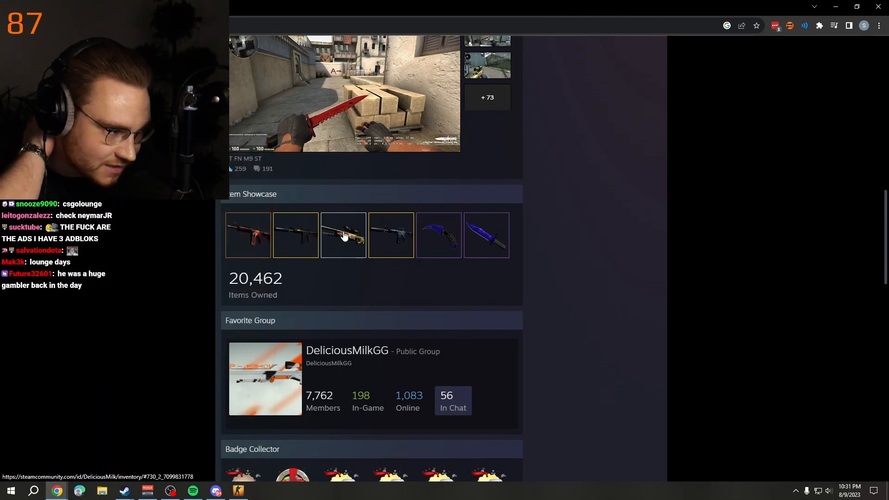
scroll(up, 3)
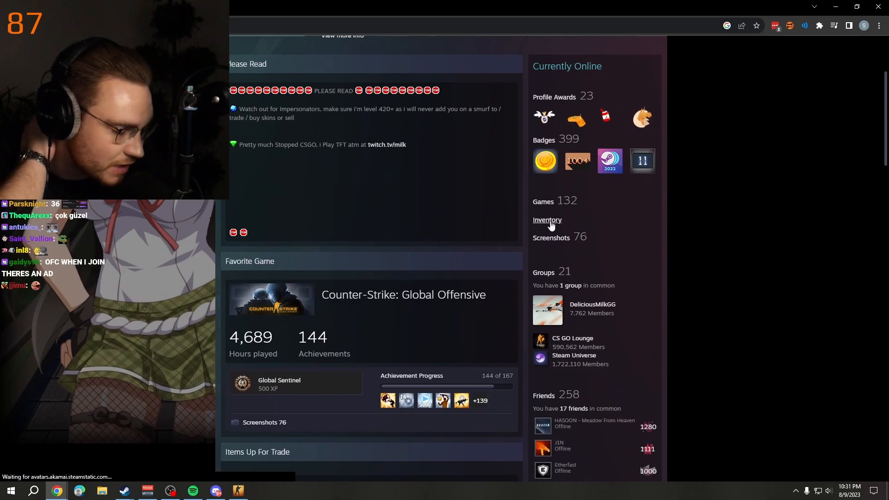
click(546, 220)
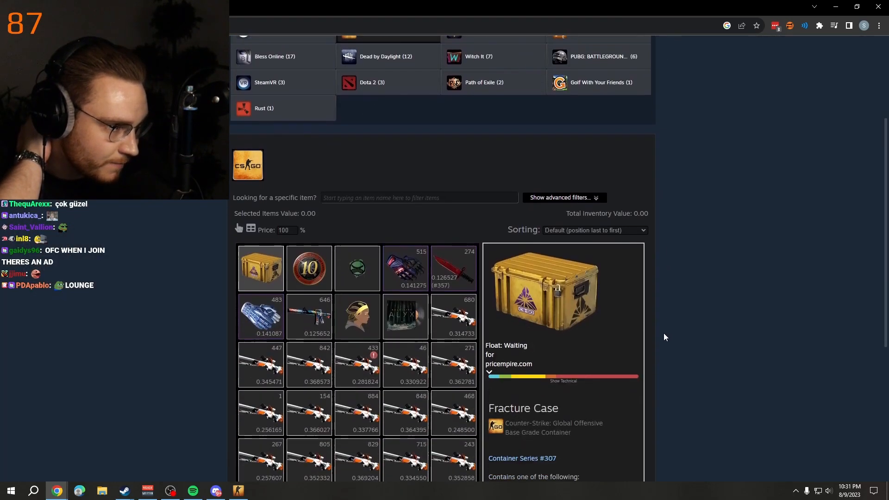